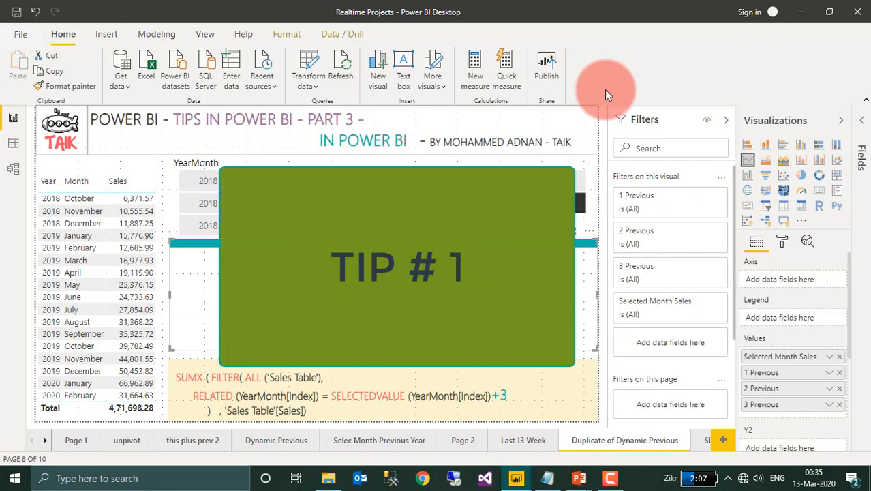
mouse_move(564, 150)
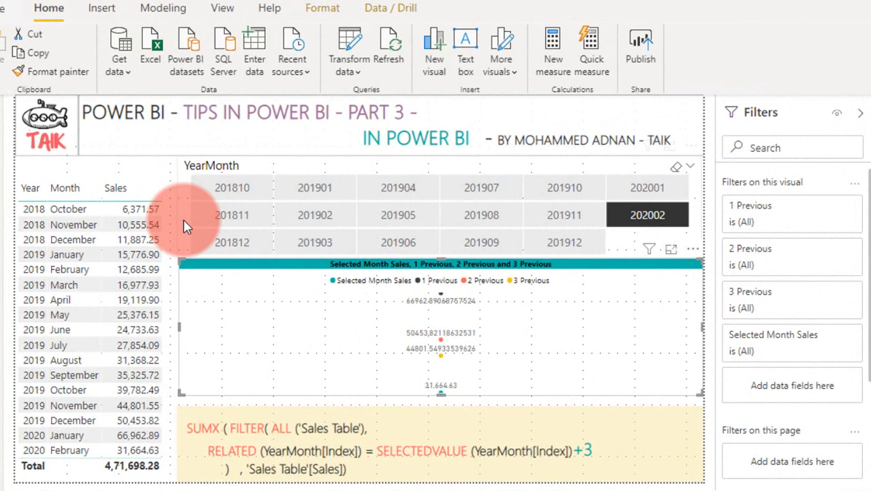
Select a visual on the report page to reveal the Format alignment commands
click(315, 216)
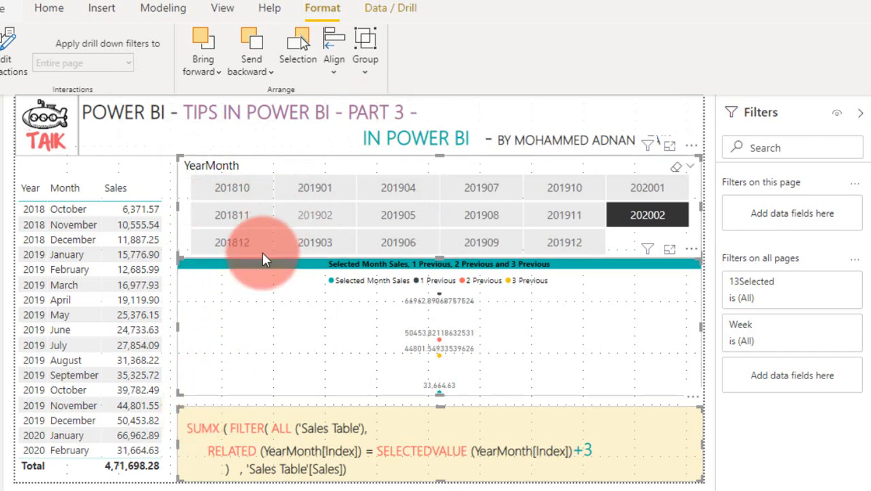
mouse_move(193, 268)
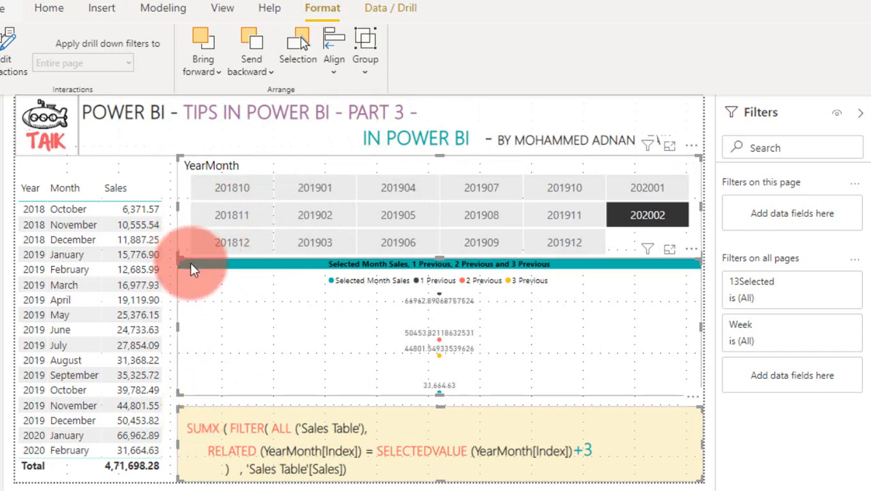
mouse_move(219, 416)
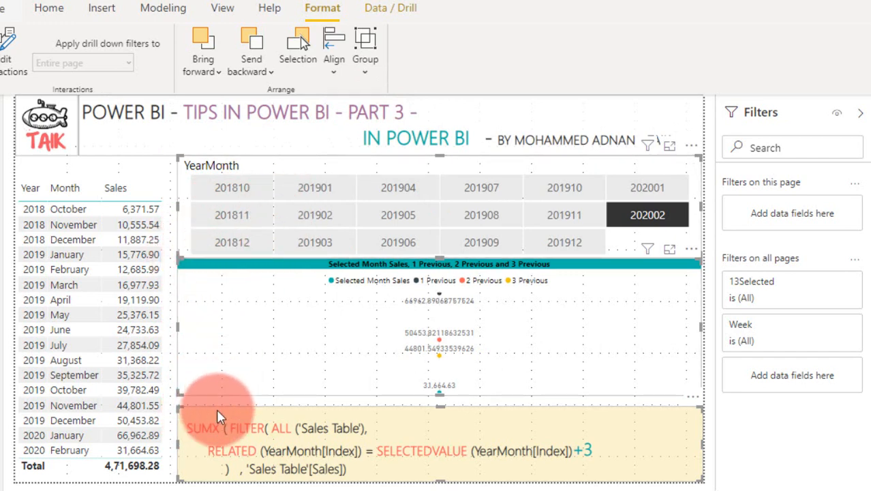
mouse_move(324, 109)
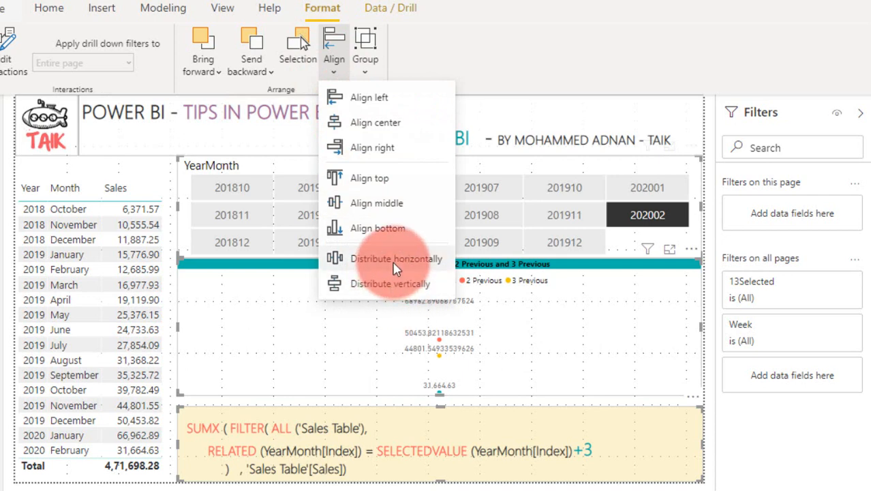
mouse_move(370, 270)
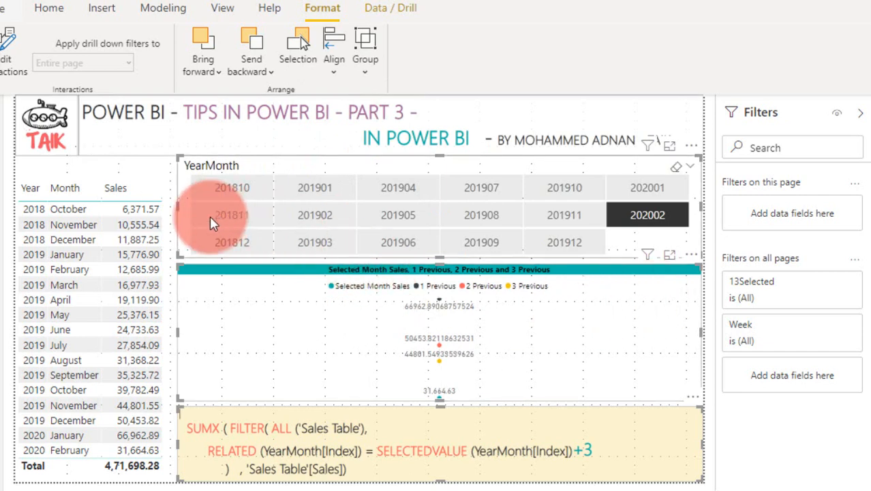
mouse_move(198, 224)
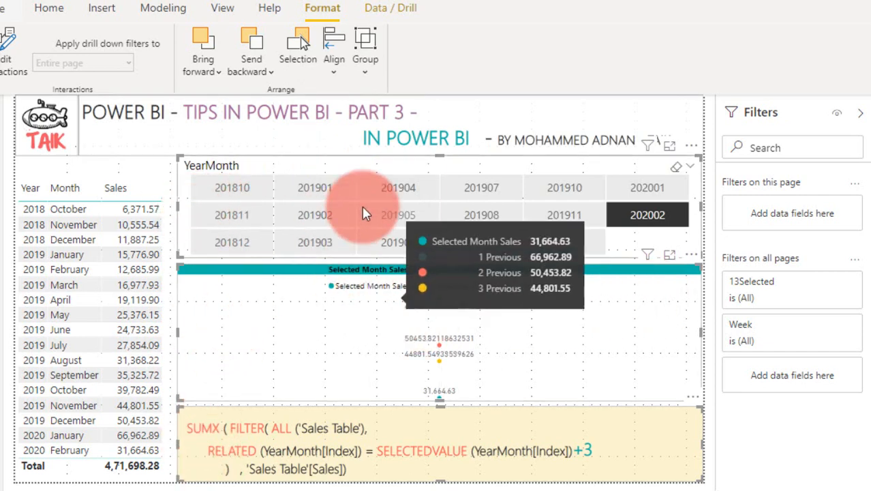
mouse_move(338, 414)
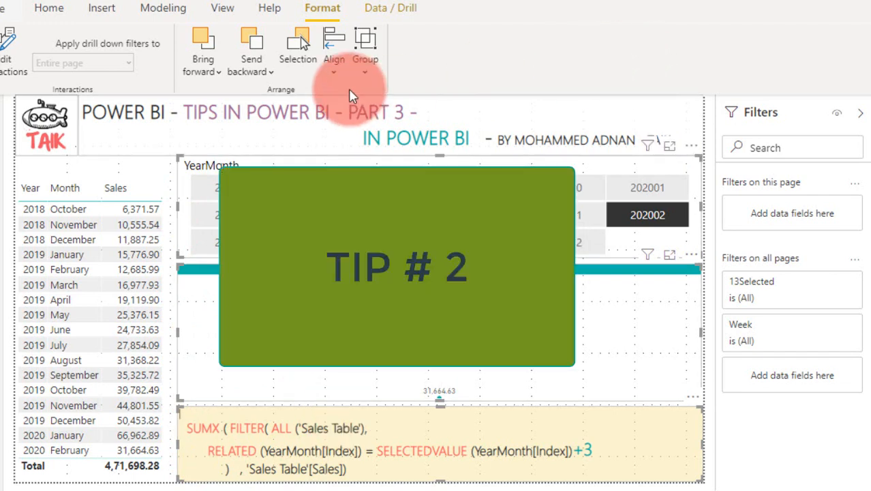
View the report at Actual size, then scale it back with Fit to page
click(222, 8)
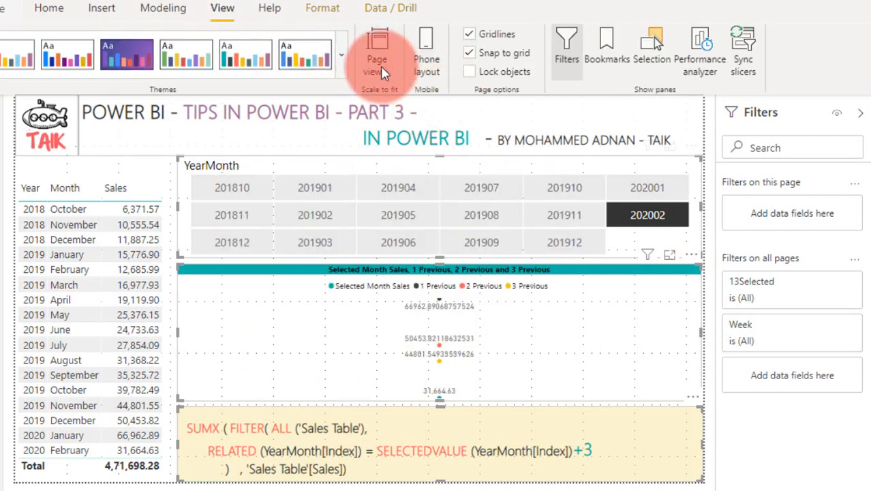
mouse_move(389, 95)
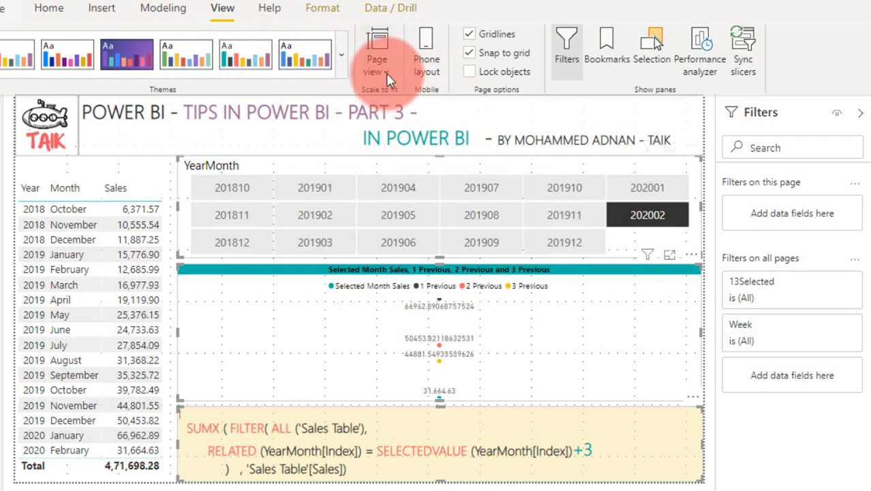
click(376, 52)
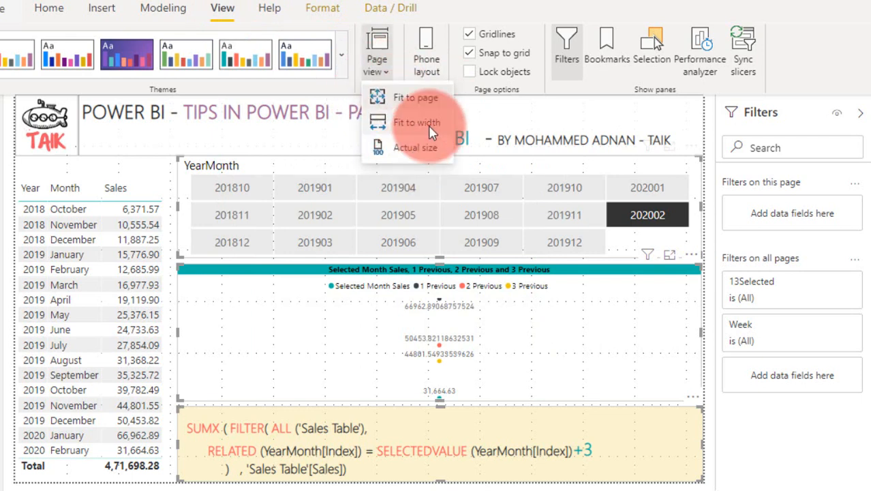
mouse_move(429, 98)
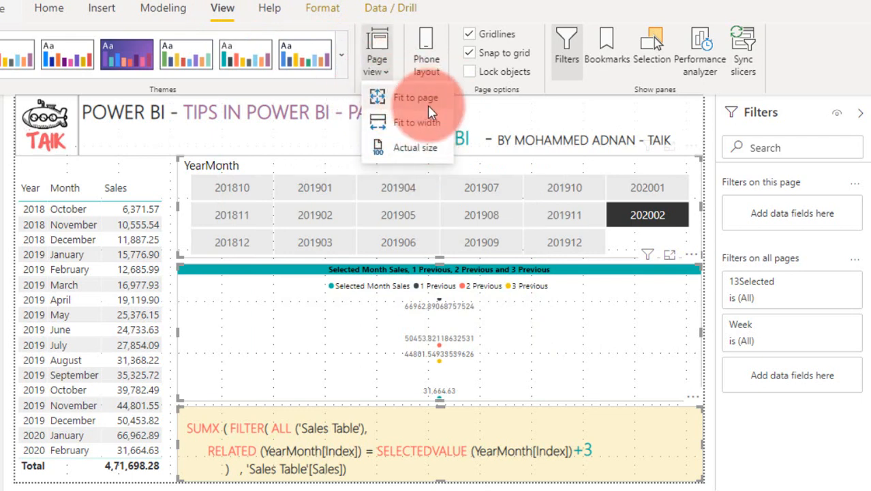
mouse_move(429, 125)
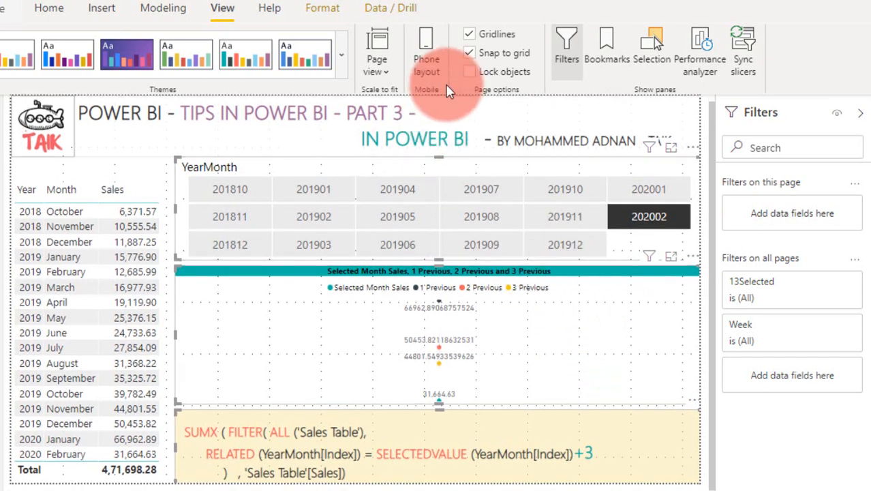
click(376, 54)
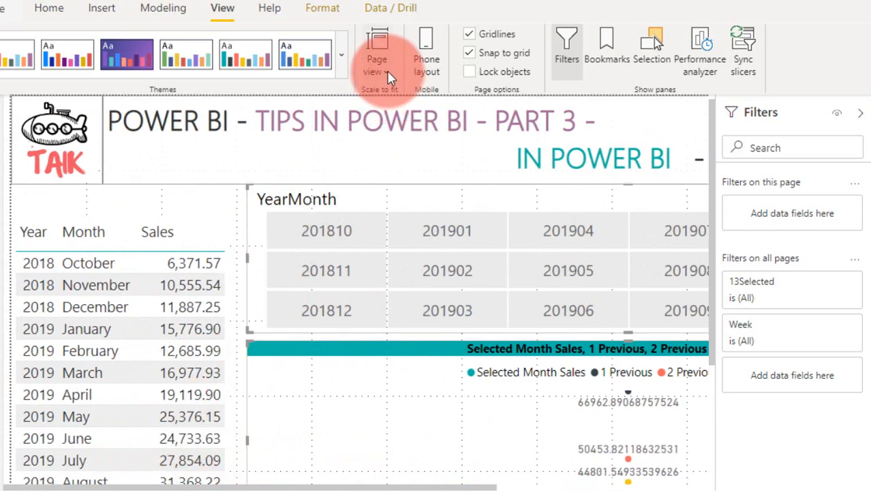
click(376, 58)
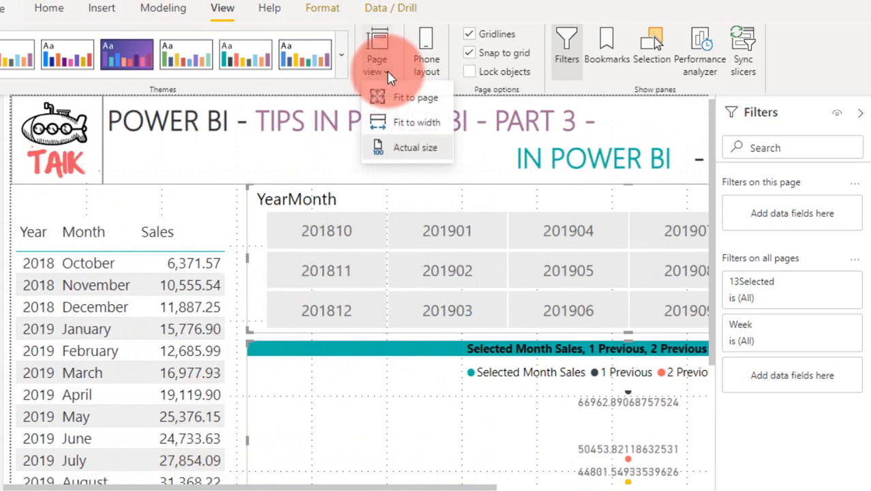
click(416, 96)
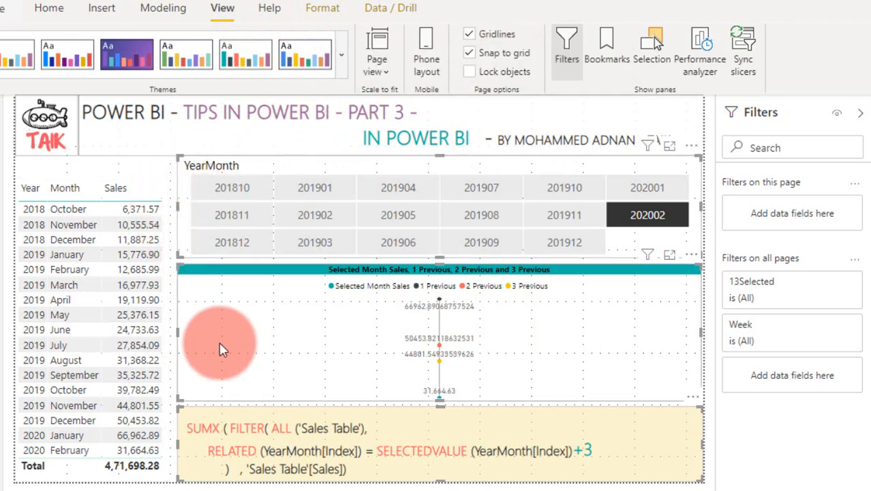
mouse_move(327, 360)
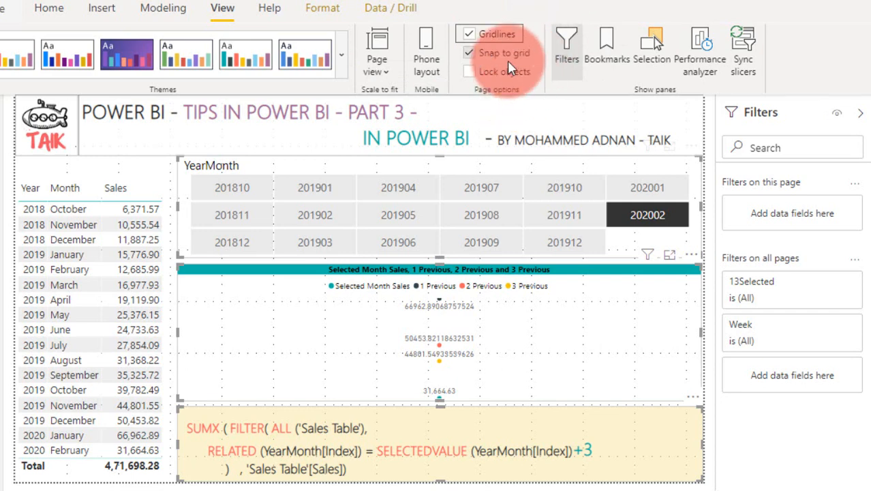
mouse_move(505, 52)
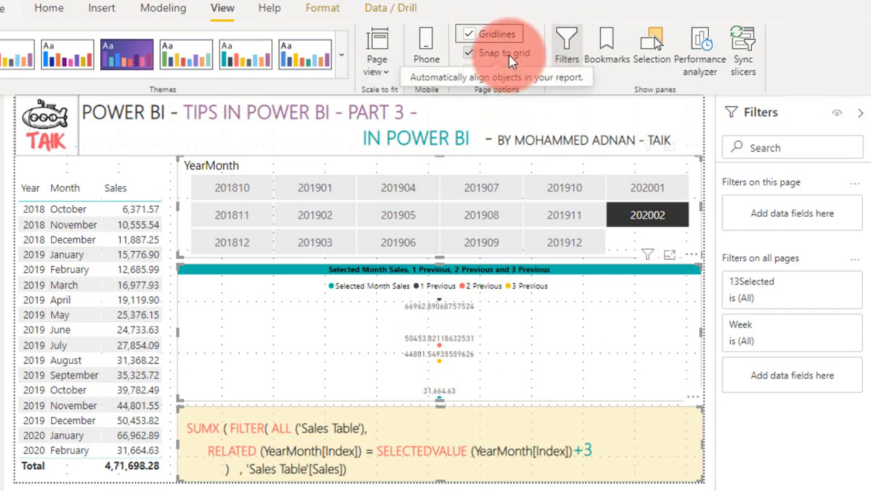
mouse_move(283, 416)
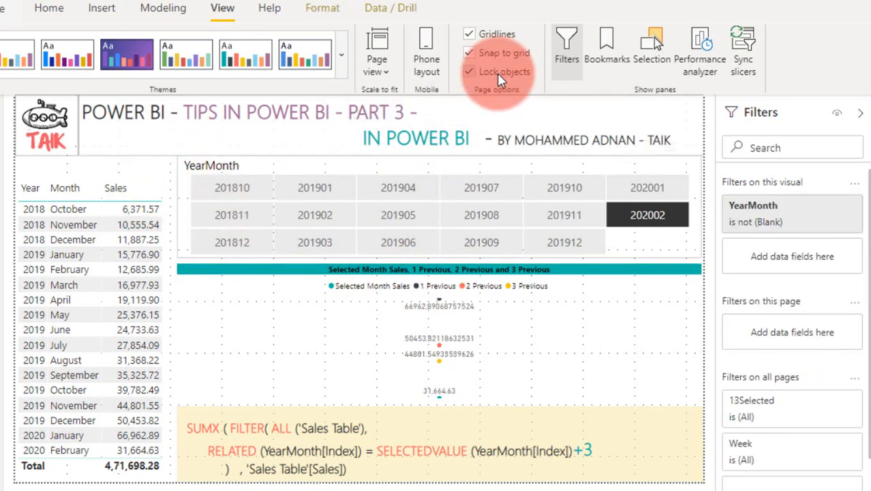
click(469, 71)
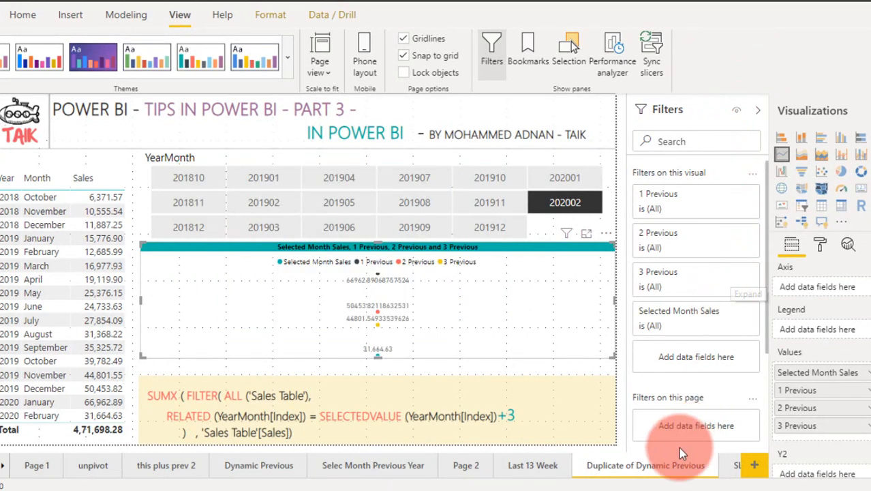
Review the page context menu, then show the Insert AI visuals and the New page choices (Blank page, Duplicate page)
right_click(646, 464)
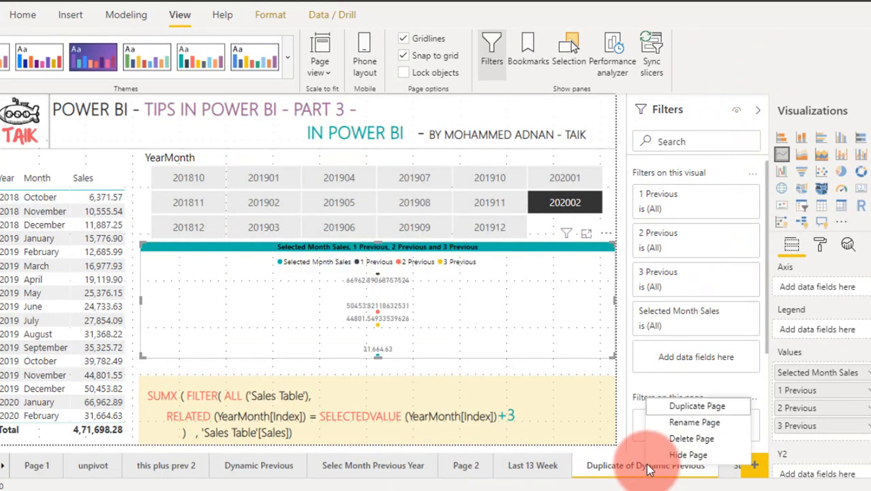
mouse_move(695, 406)
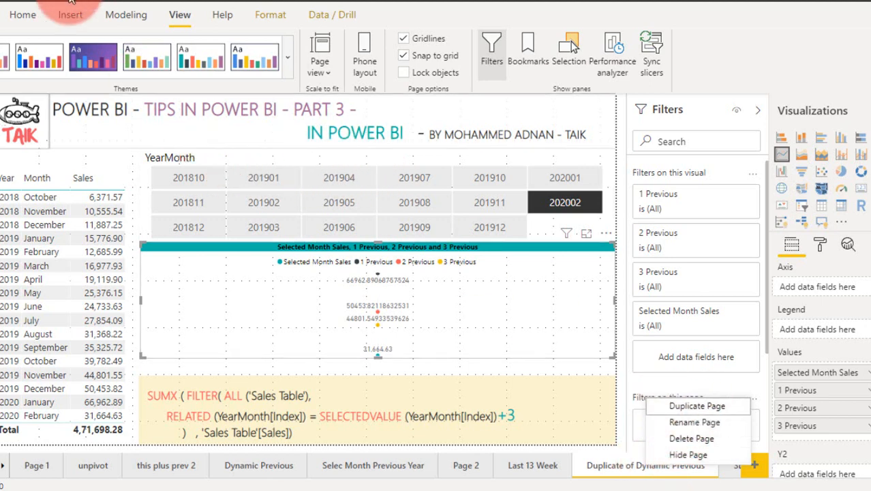
click(70, 14)
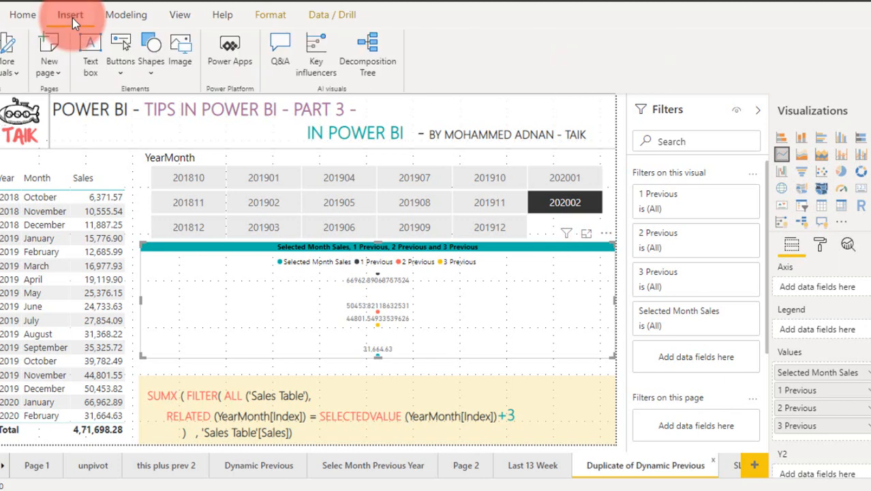
click(49, 54)
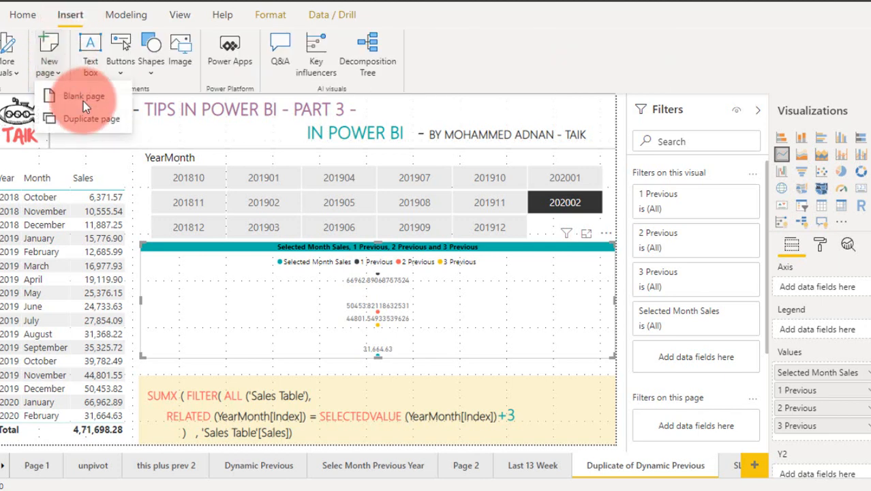
mouse_move(91, 119)
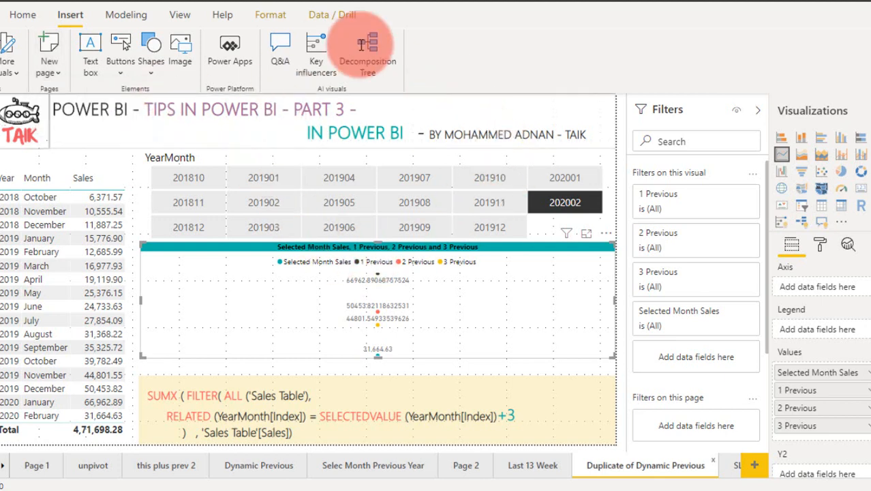
mouse_move(425, 190)
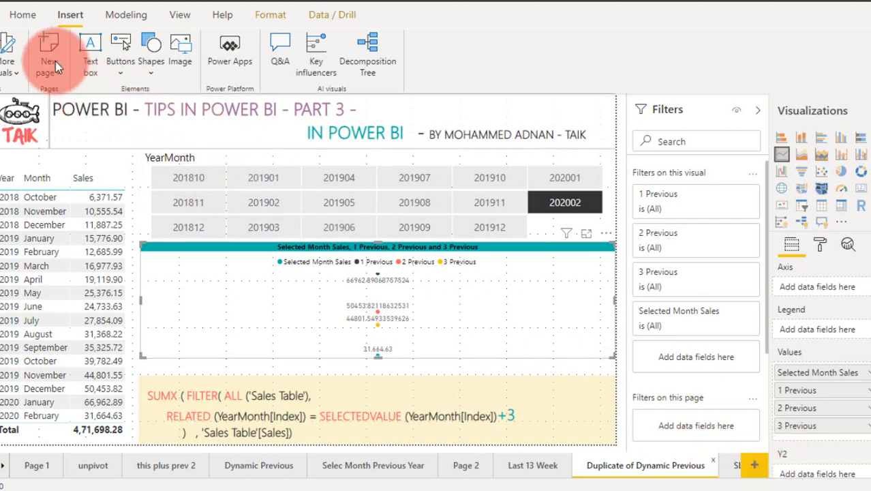
click(48, 55)
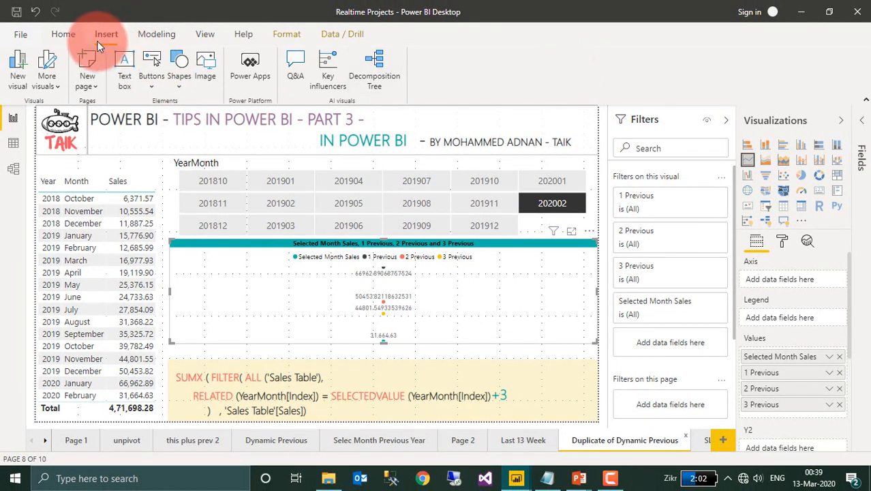
Return to Home, try the simplified ribbon with panes collapsed, then restore the classic ribbon
click(62, 33)
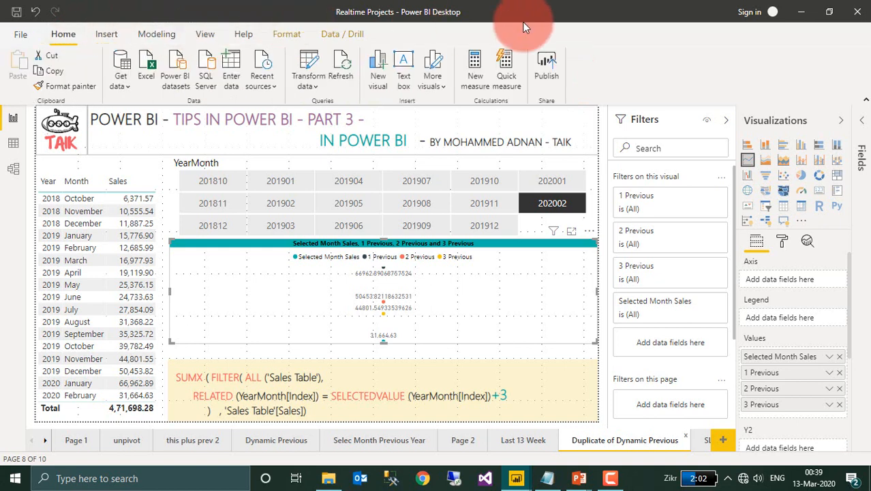
mouse_move(769, 78)
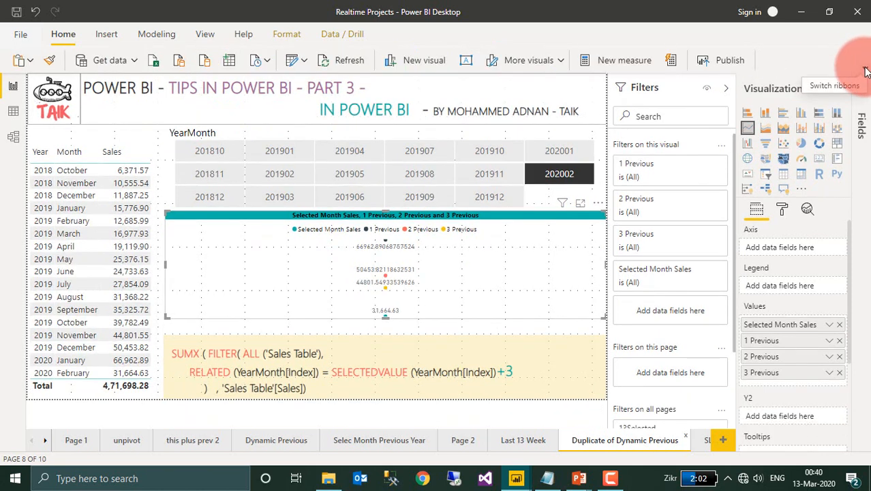
click(861, 80)
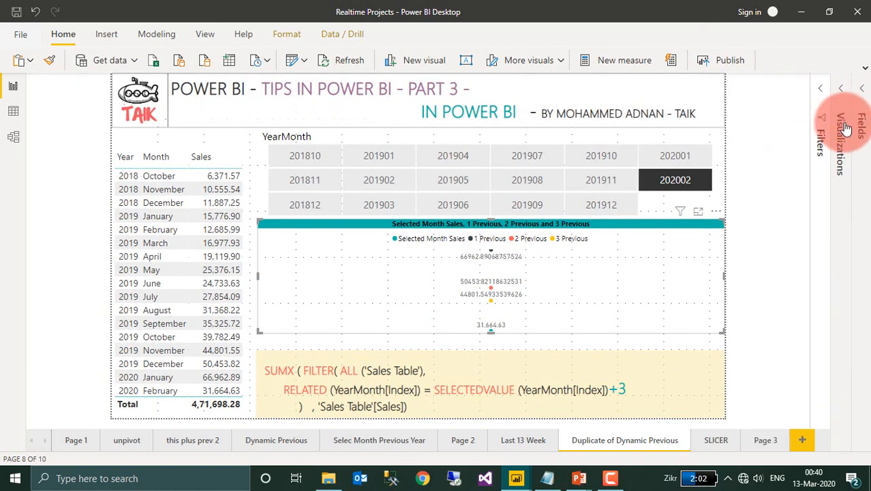
mouse_move(864, 69)
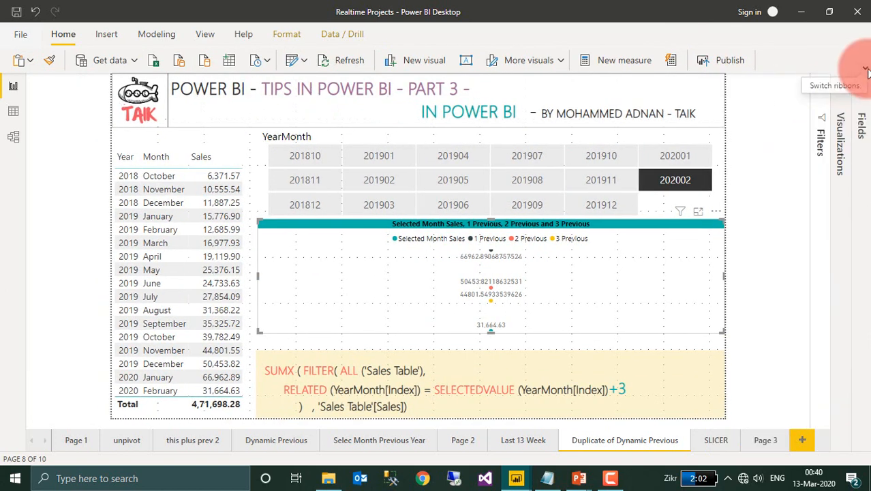
click(864, 71)
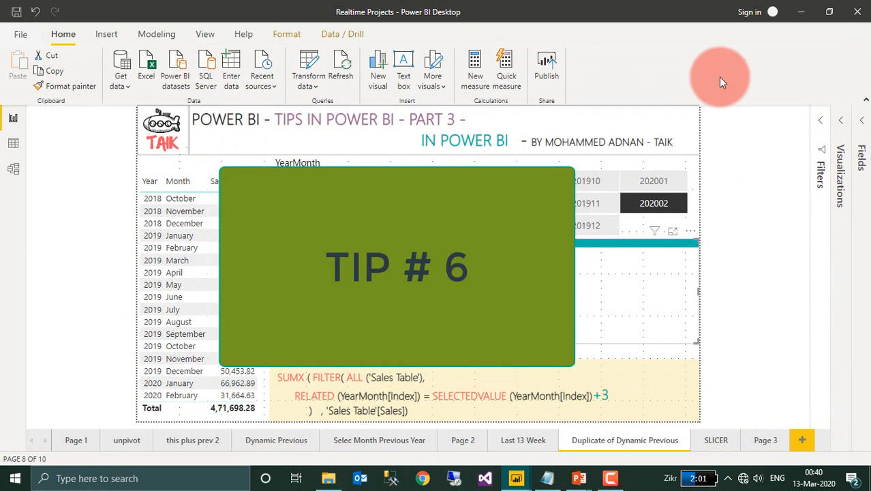
mouse_move(748, 90)
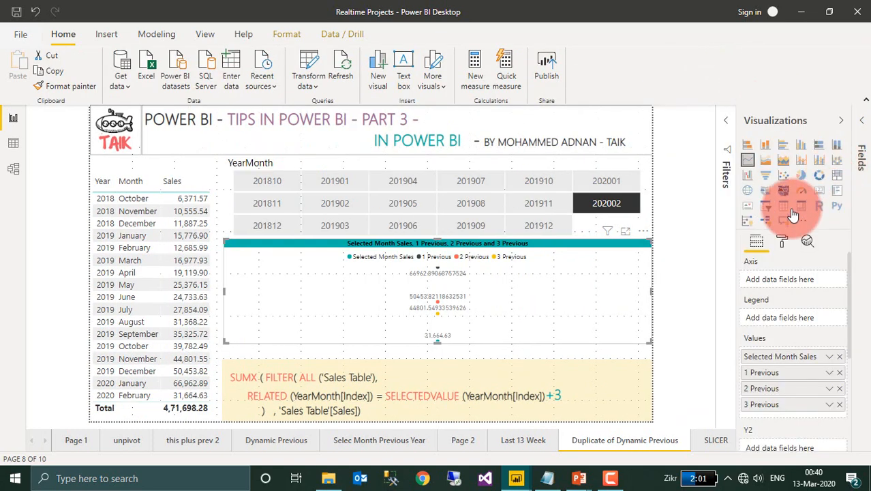
mouse_move(749, 221)
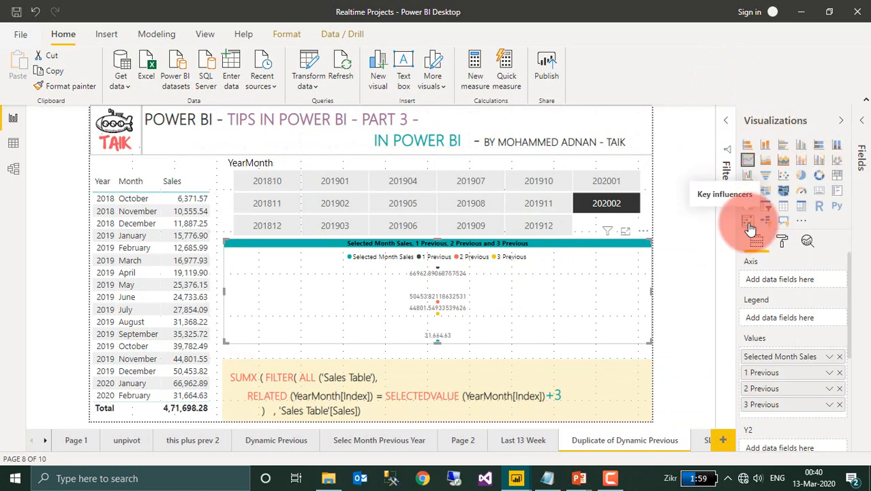
mouse_move(768, 220)
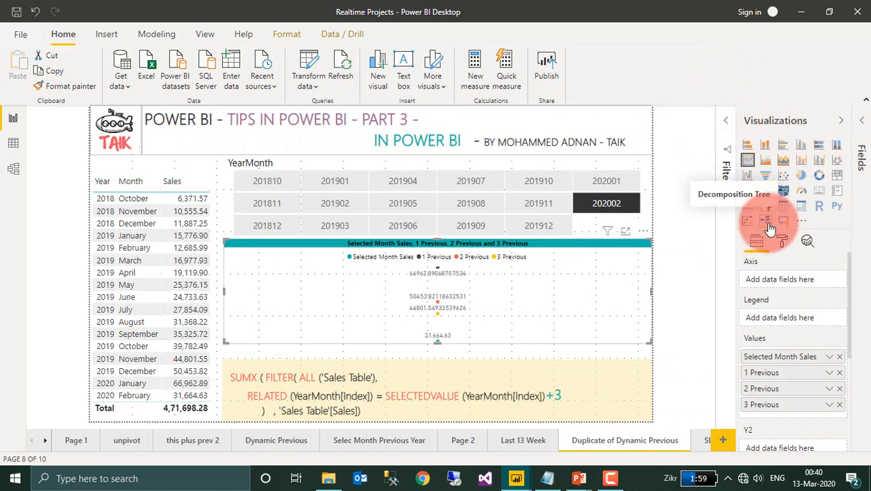
mouse_move(784, 218)
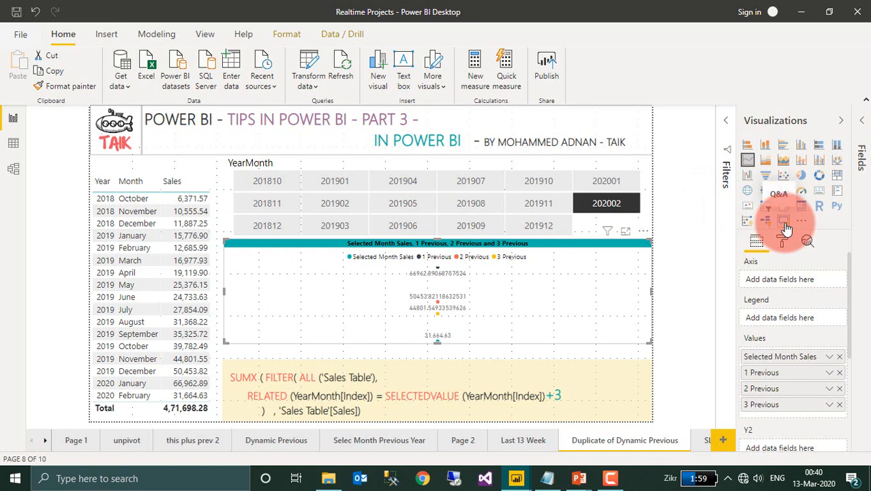
mouse_move(782, 108)
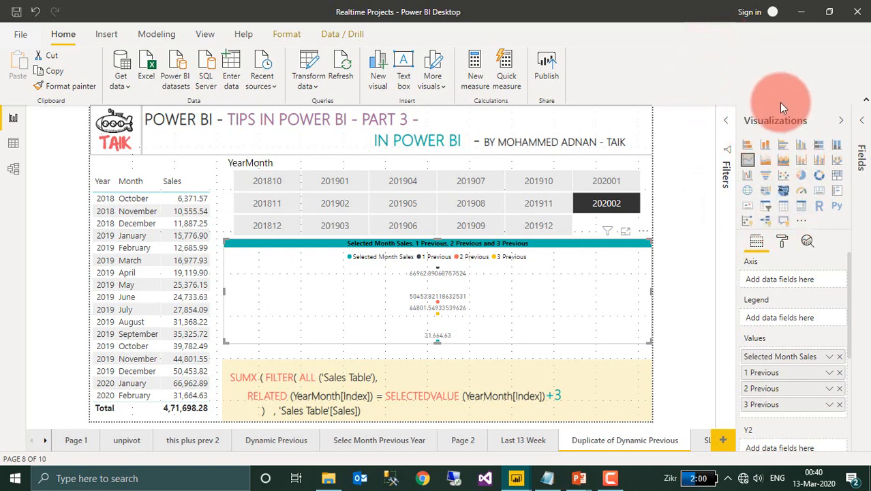
mouse_move(311, 70)
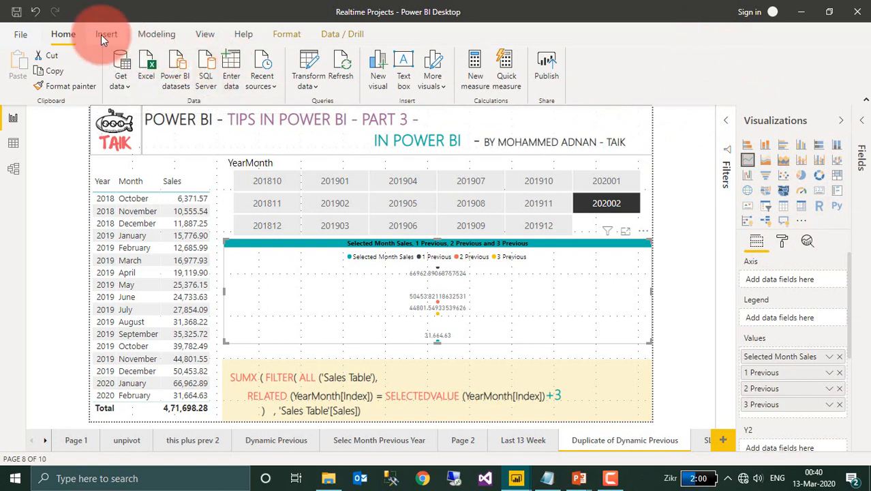
Show the Insert commands with the Q&A, Key influencers and Decomposition Tree AI visuals
click(107, 33)
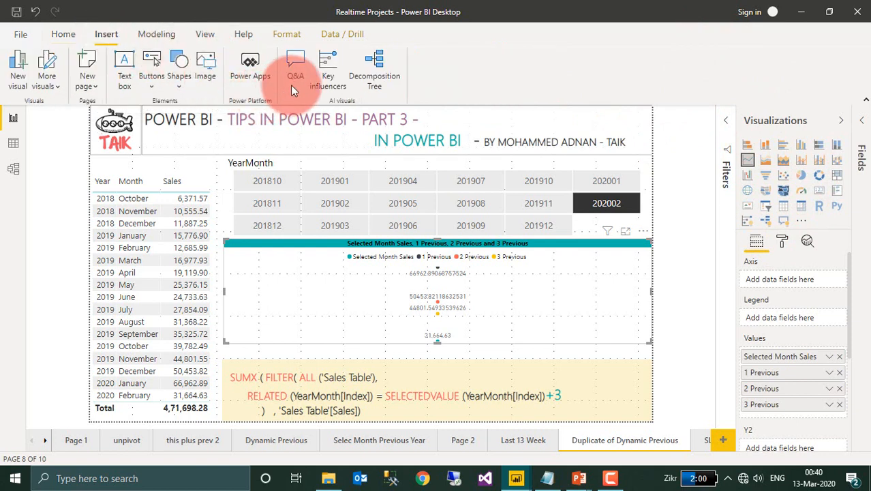
mouse_move(327, 68)
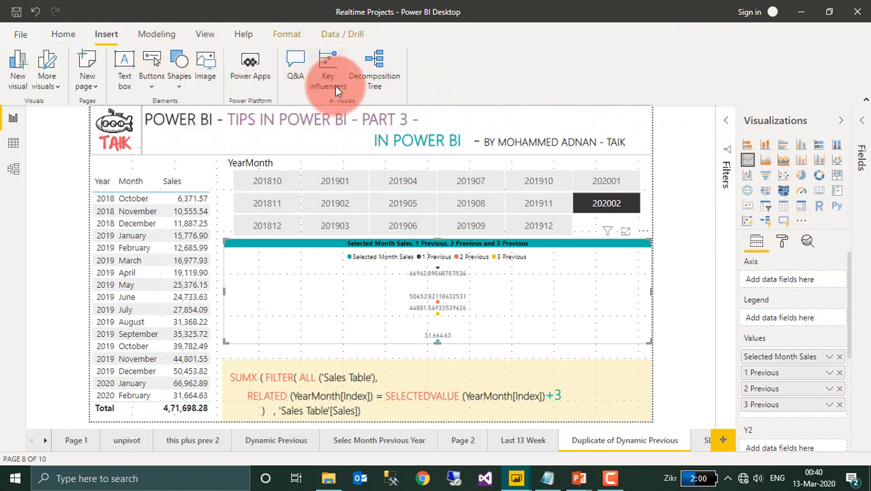
mouse_move(374, 68)
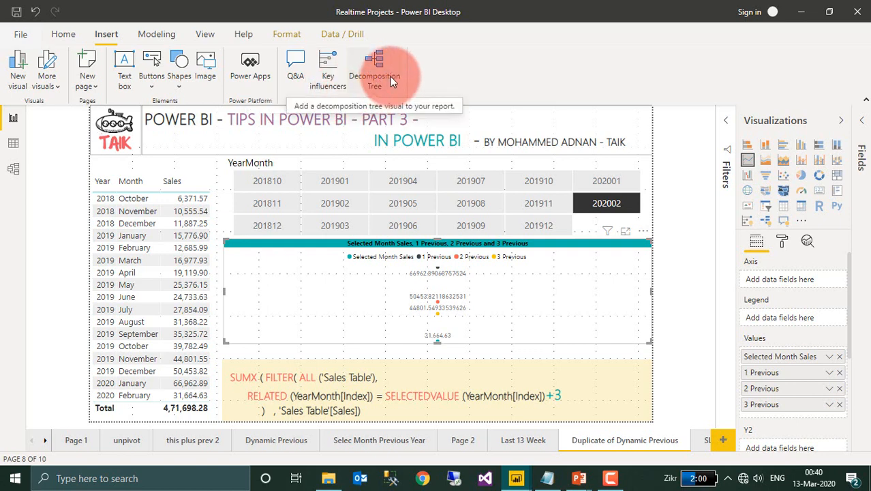
mouse_move(327, 71)
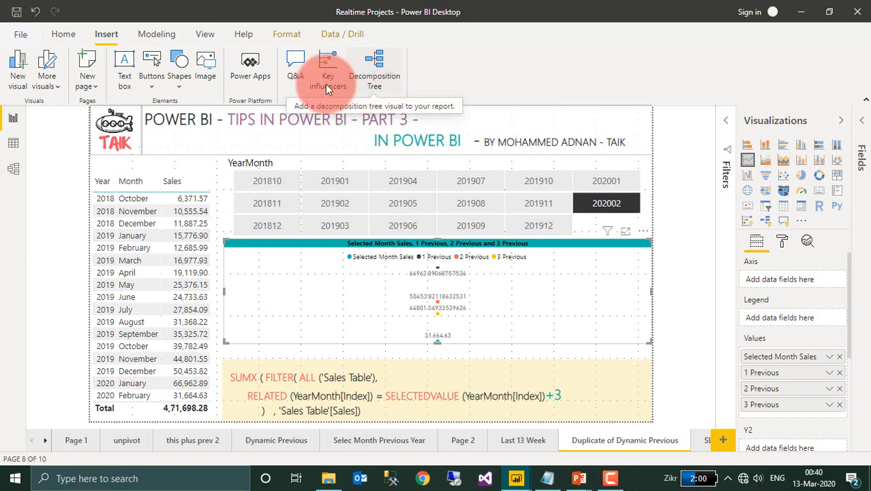
mouse_move(251, 68)
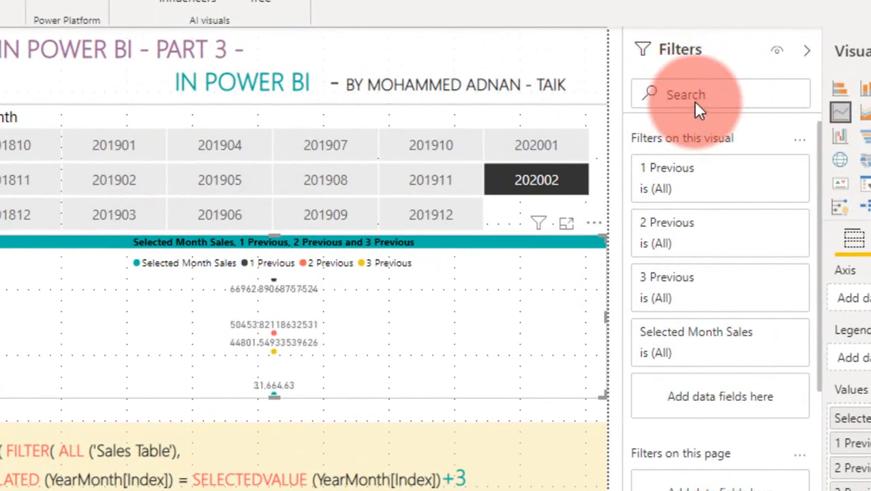
mouse_move(697, 180)
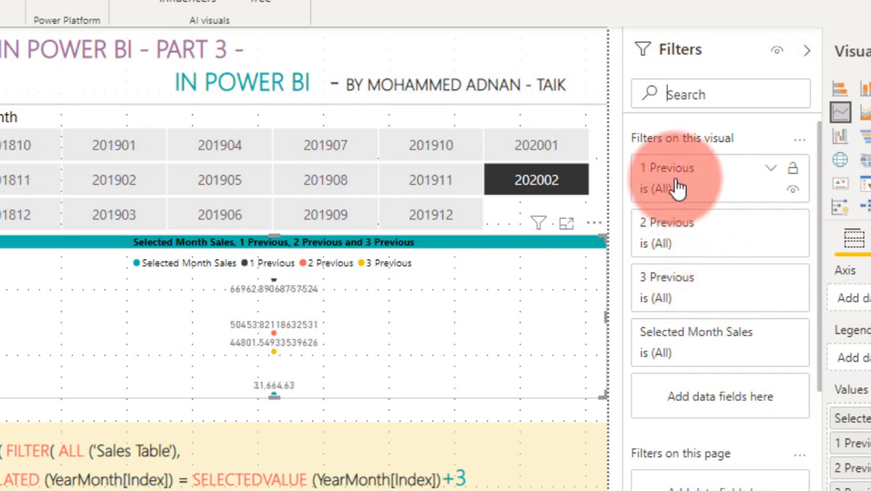
mouse_move(701, 352)
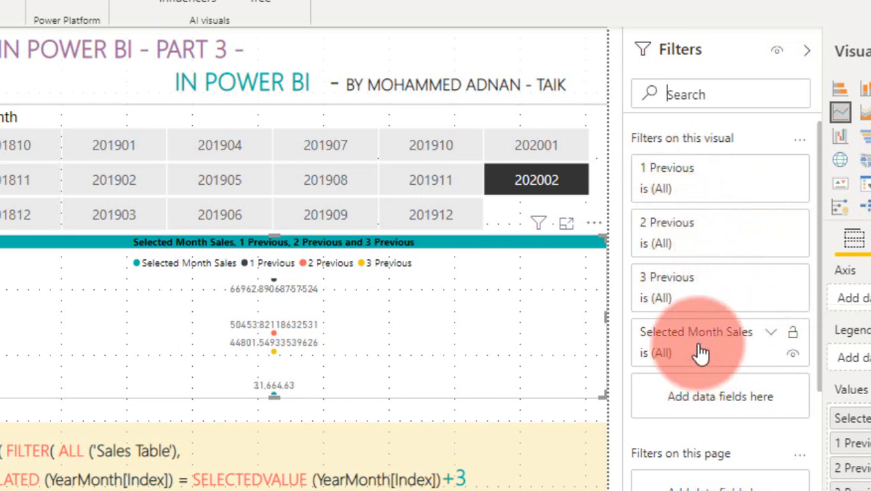
mouse_move(719, 243)
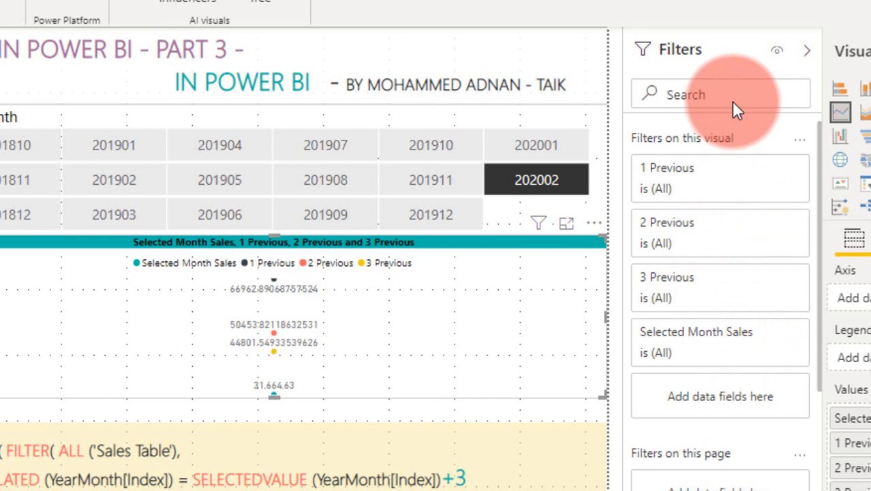
Search the Filters pane for 'month', clear it, then search '2' to isolate the 2 Previous filter
text(month)
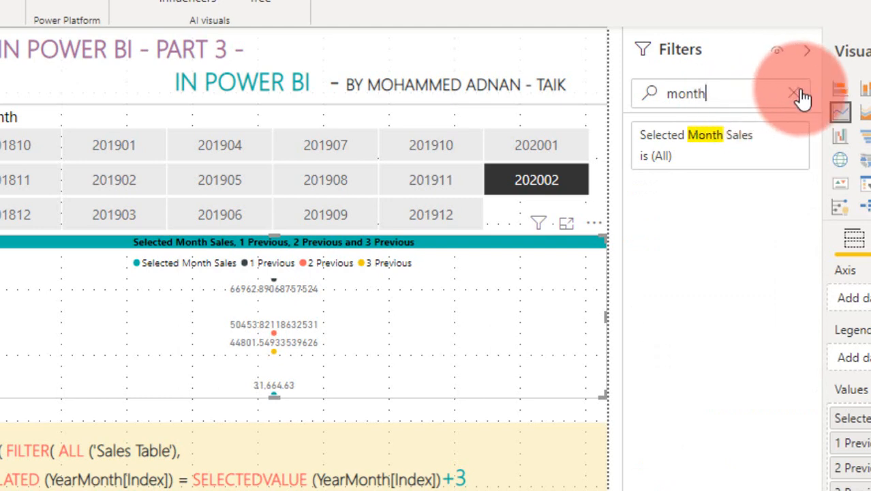
click(771, 135)
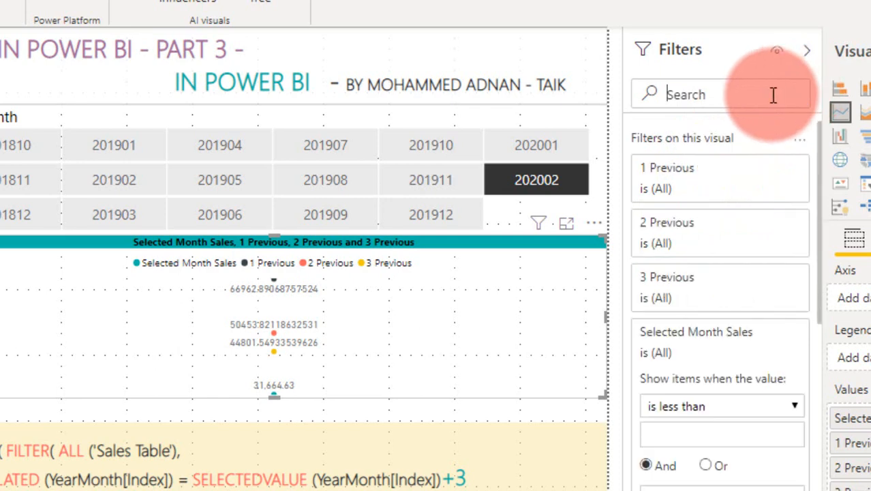
text(2)
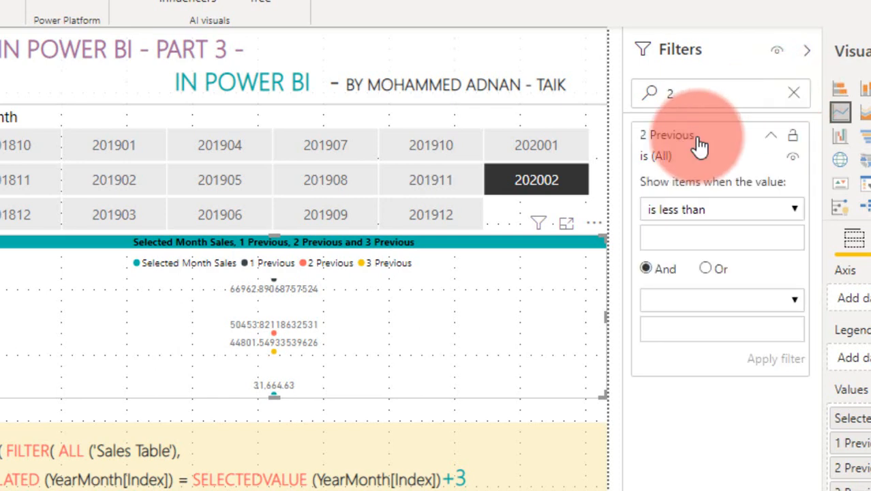
mouse_move(761, 147)
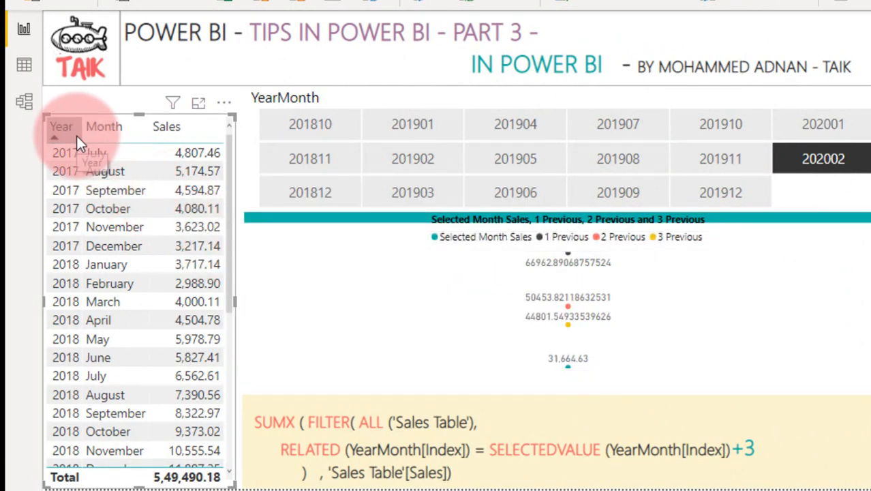
mouse_move(65, 139)
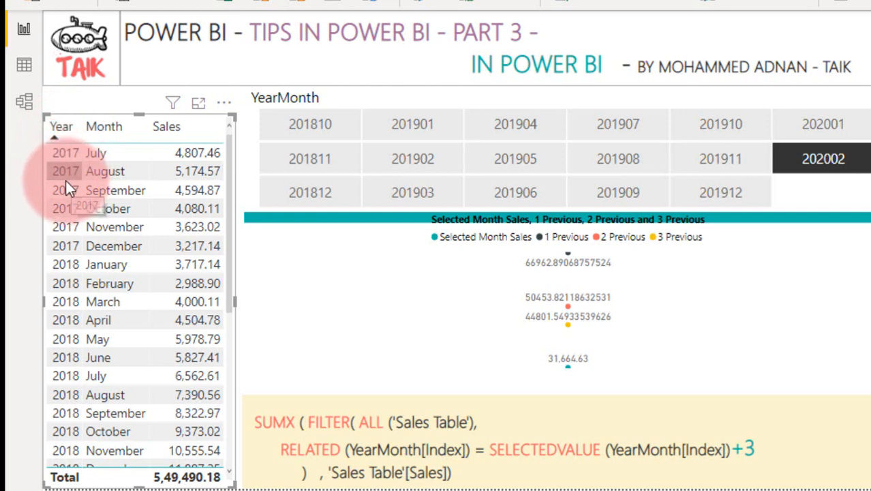
scroll(down, 3)
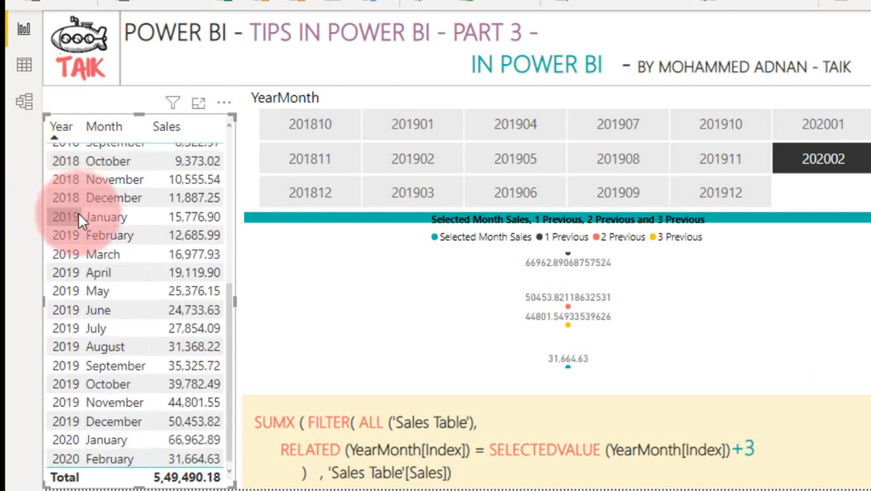
mouse_move(95, 380)
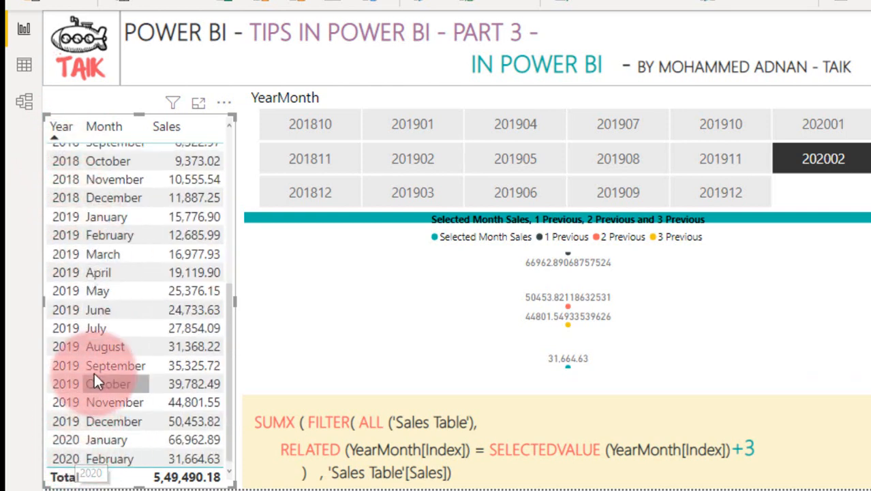
scroll(up, 3)
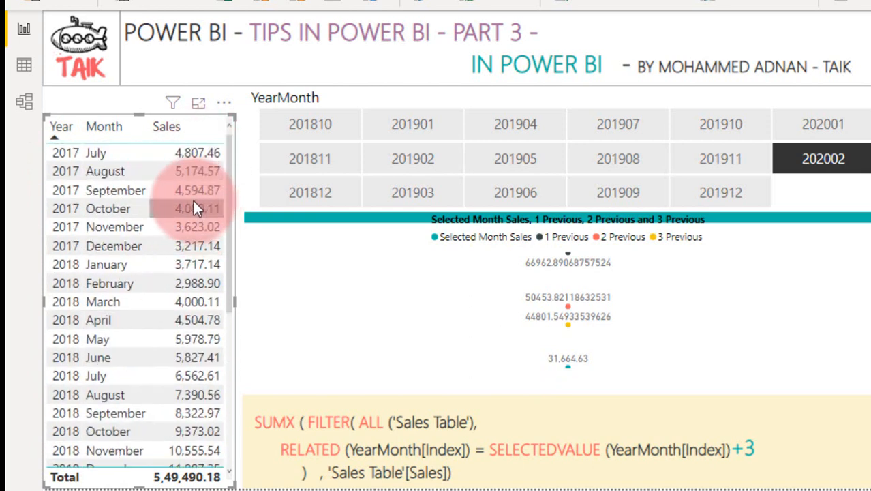
mouse_move(196, 208)
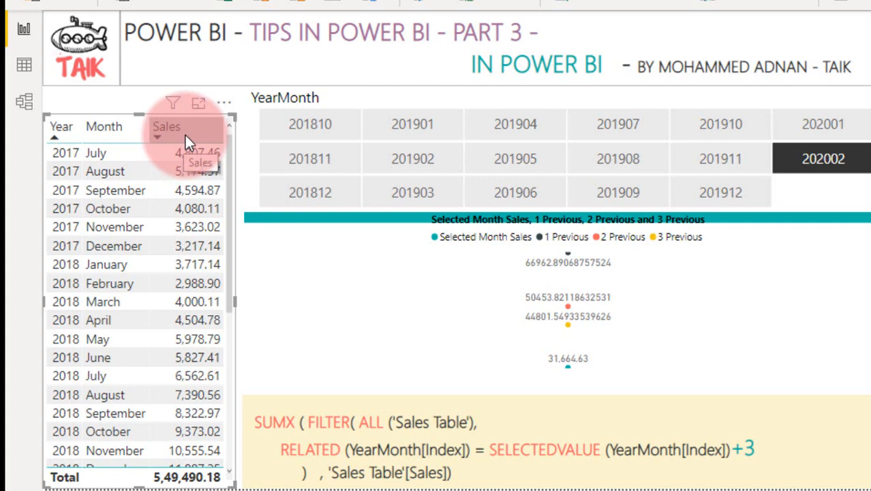
Shift+click Sales to add it as a secondary ascending sort within each Year
click(167, 127)
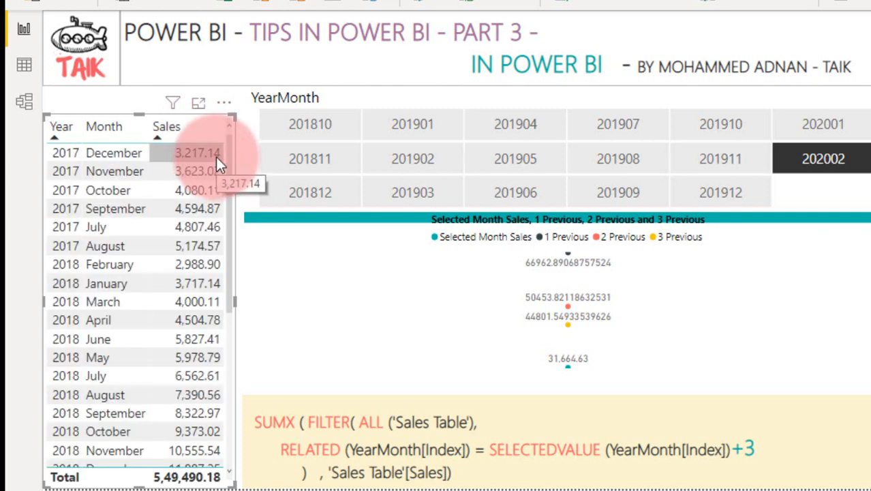
mouse_move(198, 164)
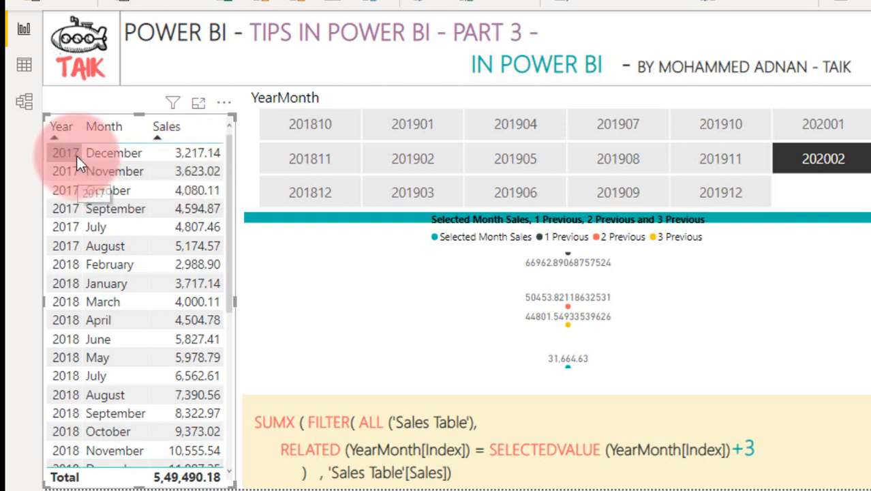
mouse_move(197, 153)
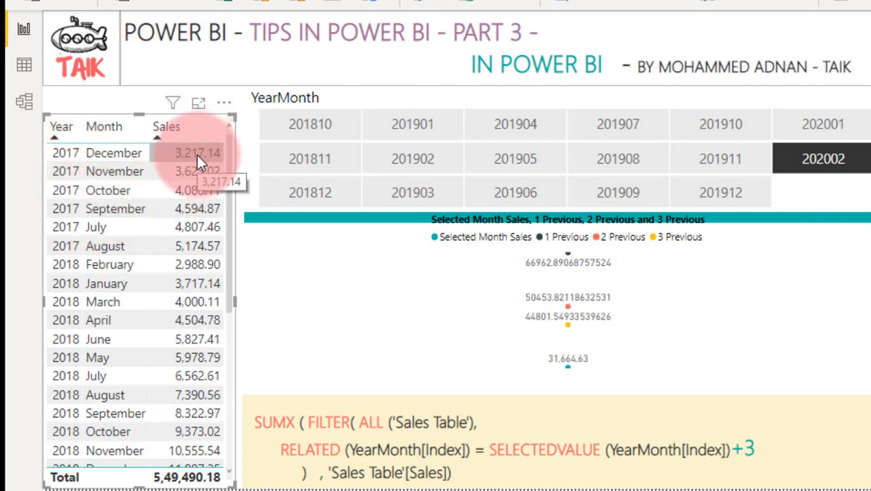
mouse_move(109, 265)
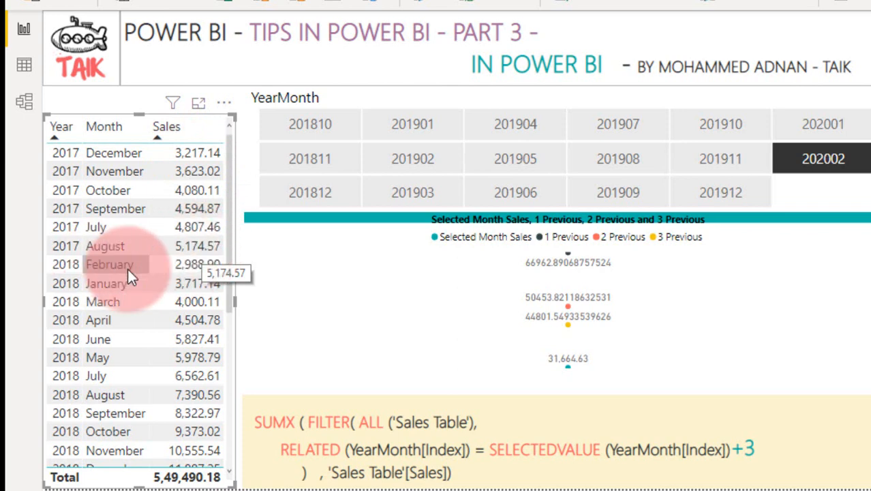
mouse_move(207, 382)
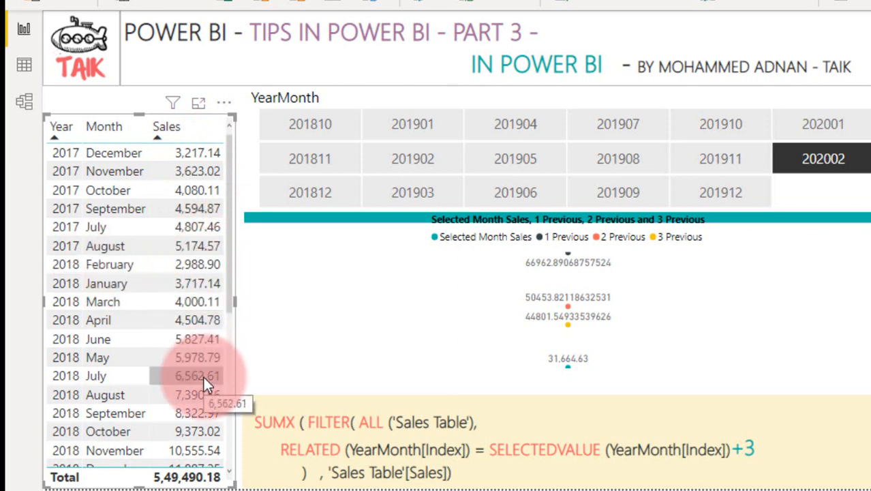
mouse_move(167, 148)
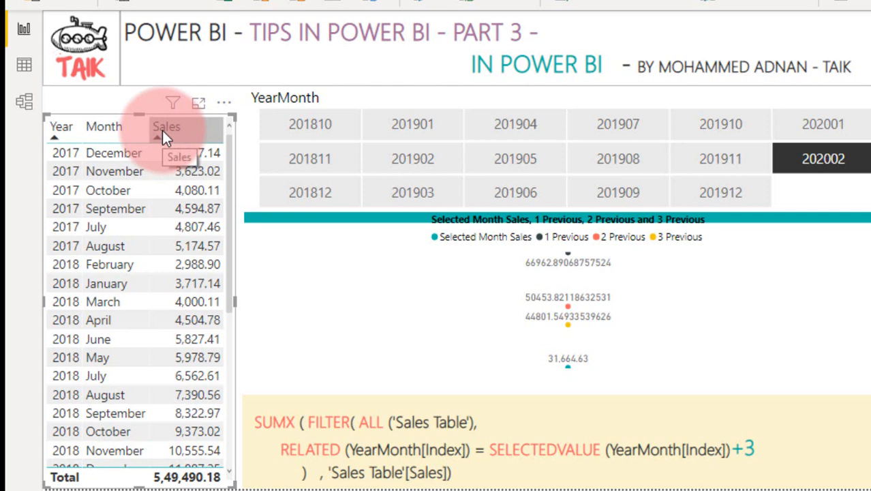
Flip Sales to descending within each year, then sort Year descending so 2020 comes first
click(166, 127)
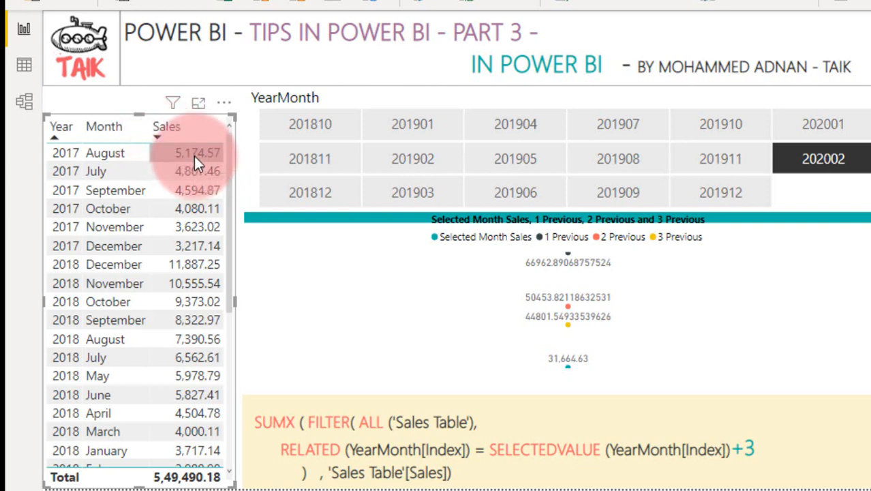
mouse_move(194, 213)
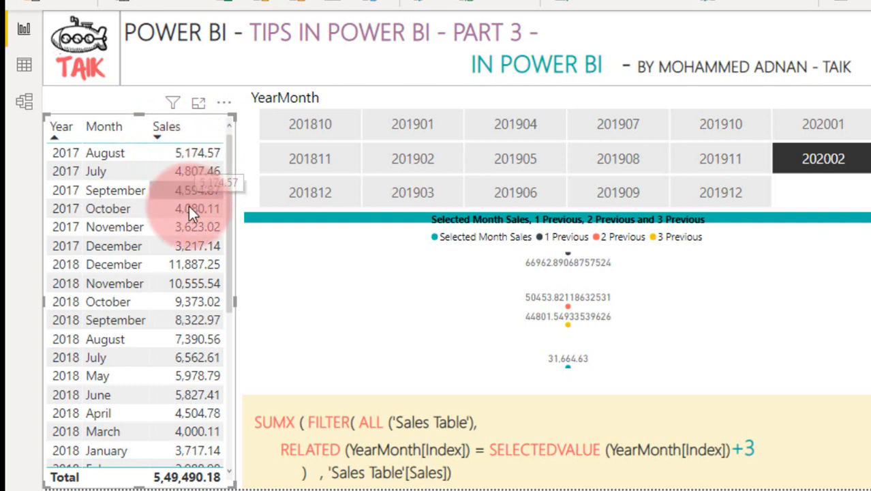
mouse_move(190, 297)
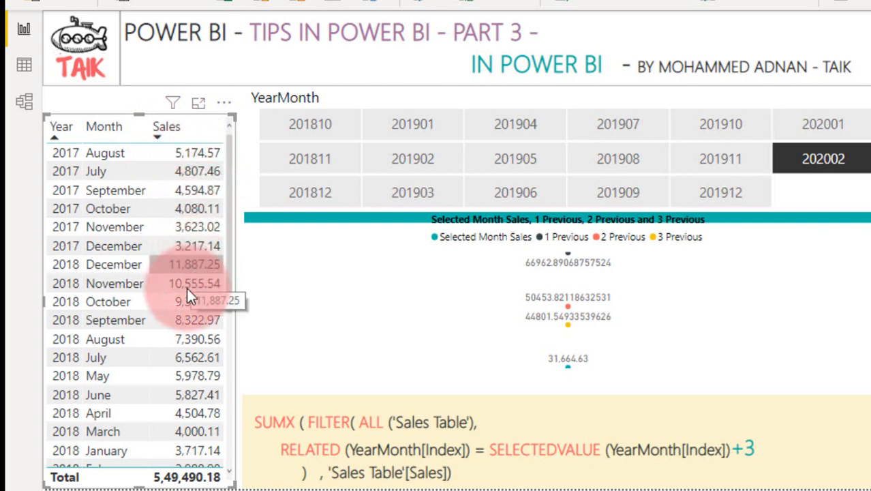
mouse_move(202, 388)
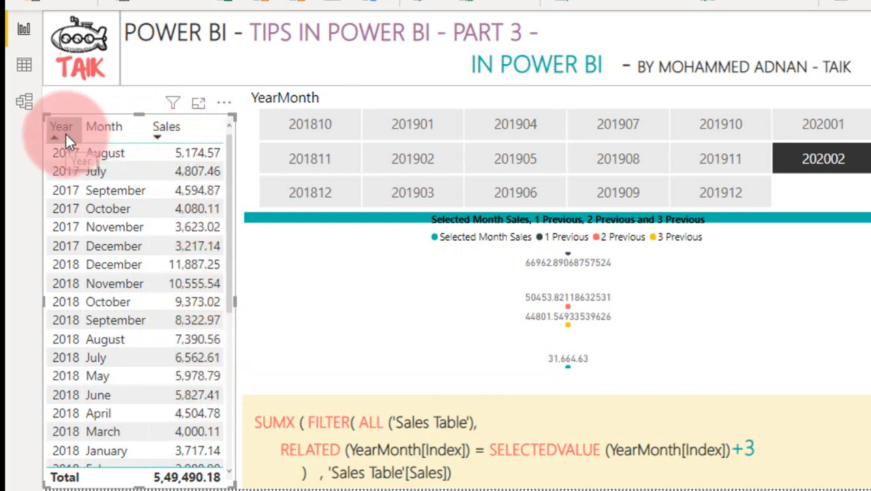
click(61, 125)
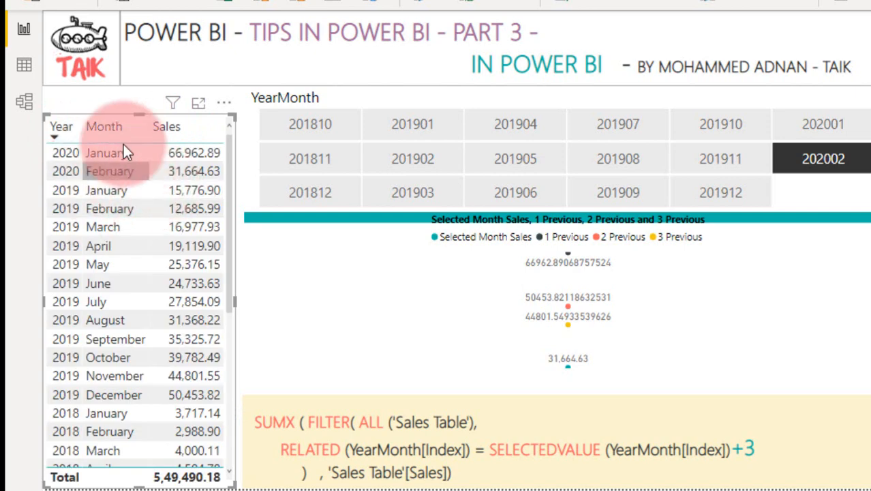